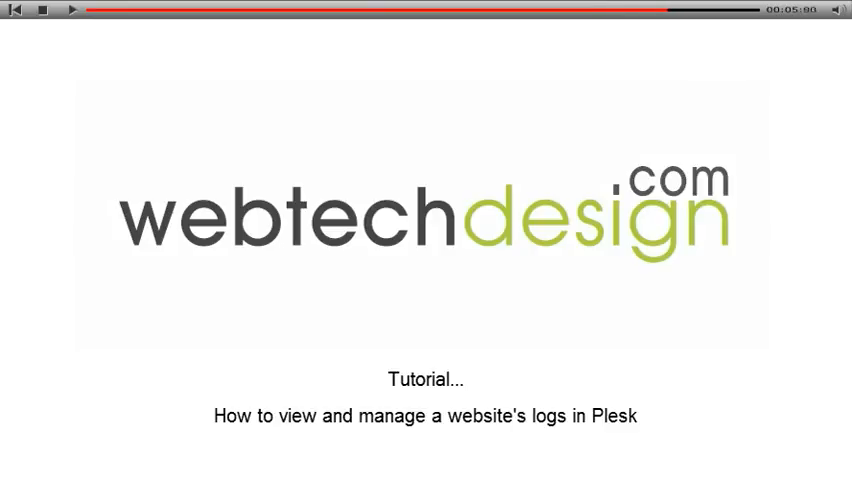
# Step: Open the Home tab of Parallels Panel to view the webspace overview
pyautogui.click(75, 10)
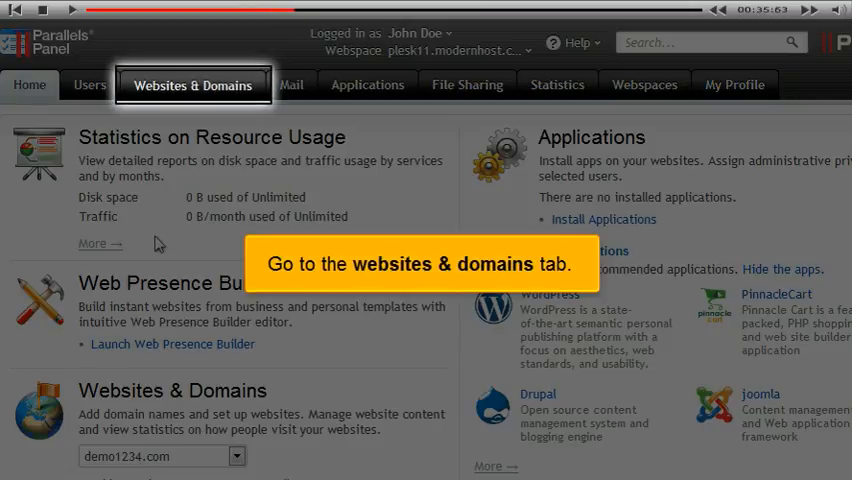
# Step: Open Logs from Advanced Operations under Websites & Domains
pyautogui.click(193, 85)
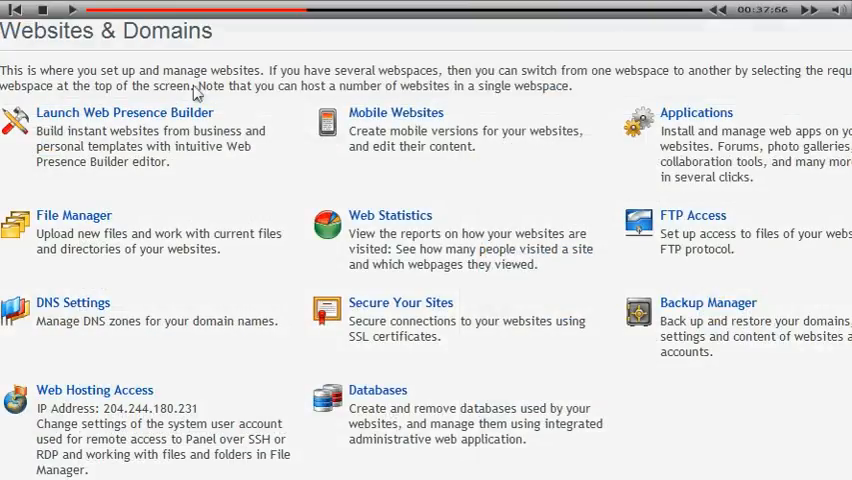
pyautogui.scroll(-3)
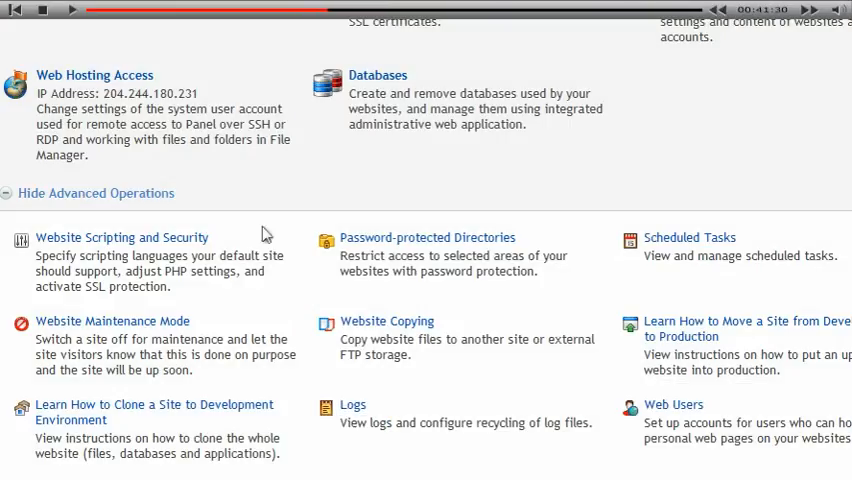
pyautogui.click(353, 405)
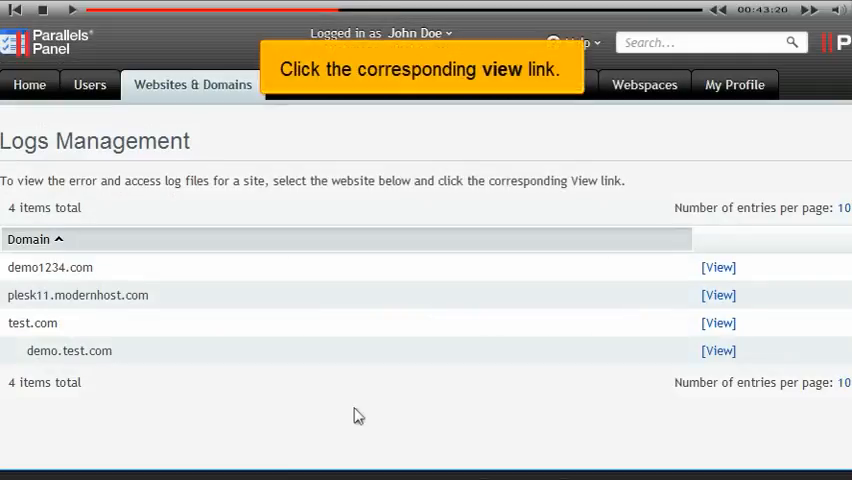
# Step: View the log files of plesk11.modernhost.com
pyautogui.click(718, 295)
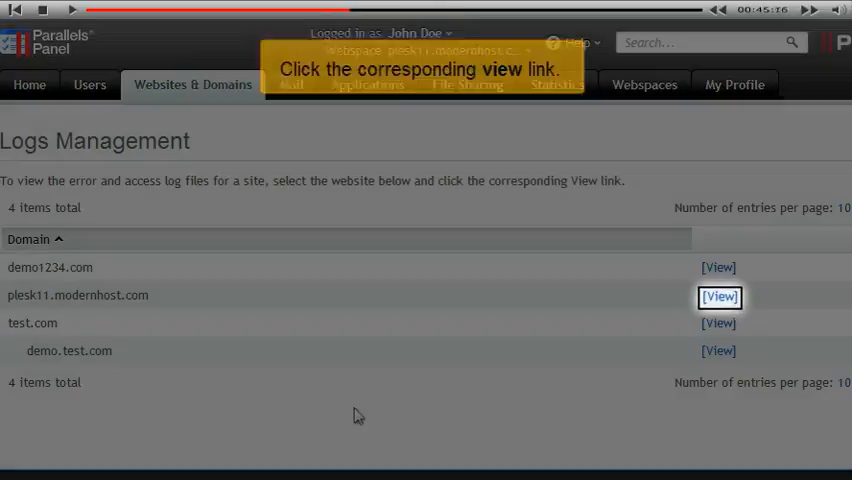
pyautogui.click(718, 296)
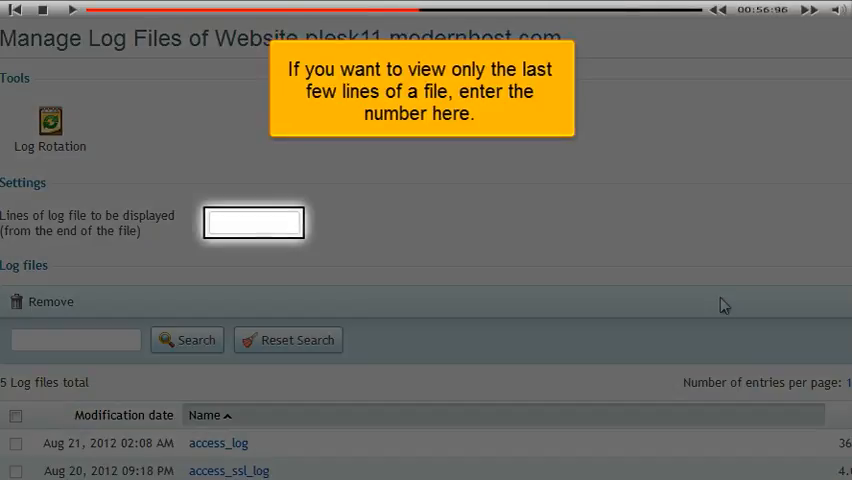
# Step: Show the last 10 lines and open access_log
pyautogui.write('10')
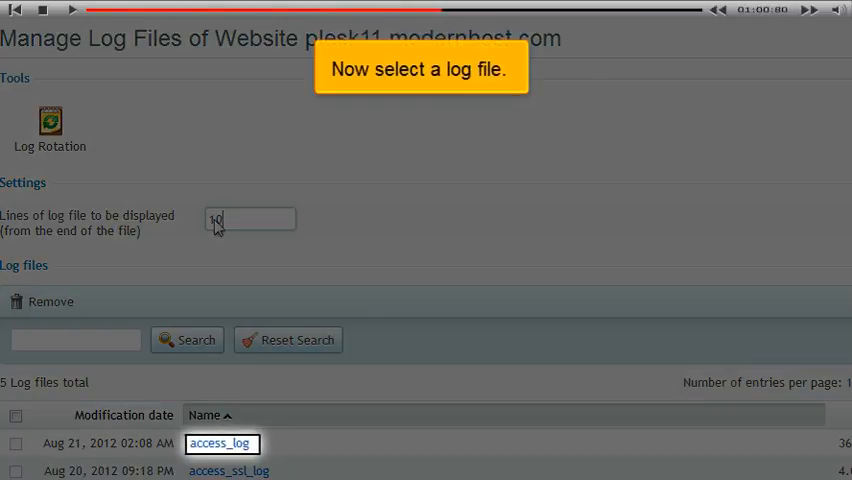
pyautogui.click(221, 443)
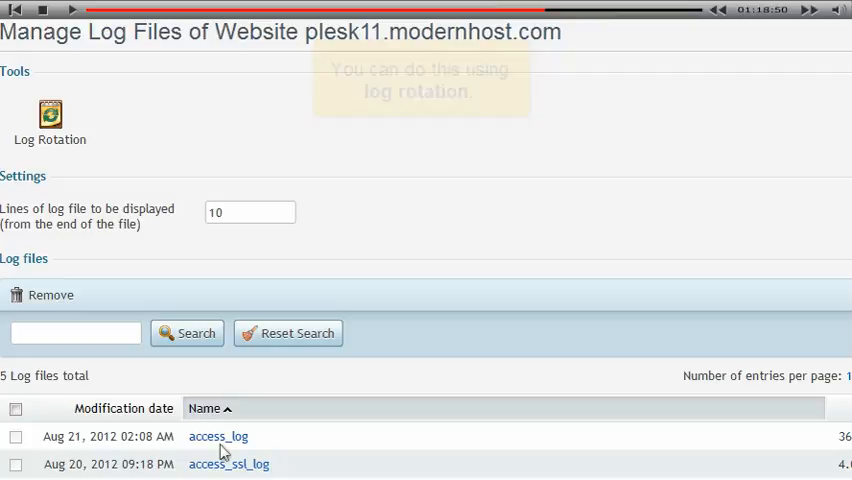
# Step: Set log rotation to keep 10 files and e-mail processed logs to 'mail'
pyautogui.click(50, 115)
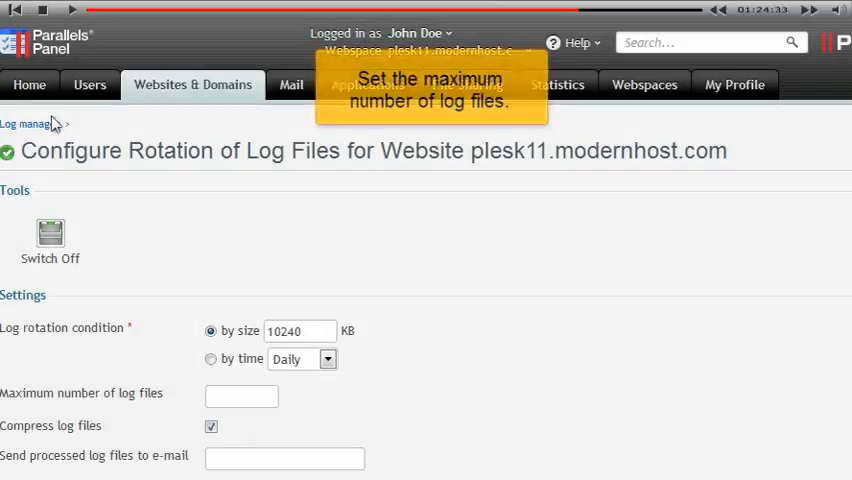
pyautogui.click(241, 396)
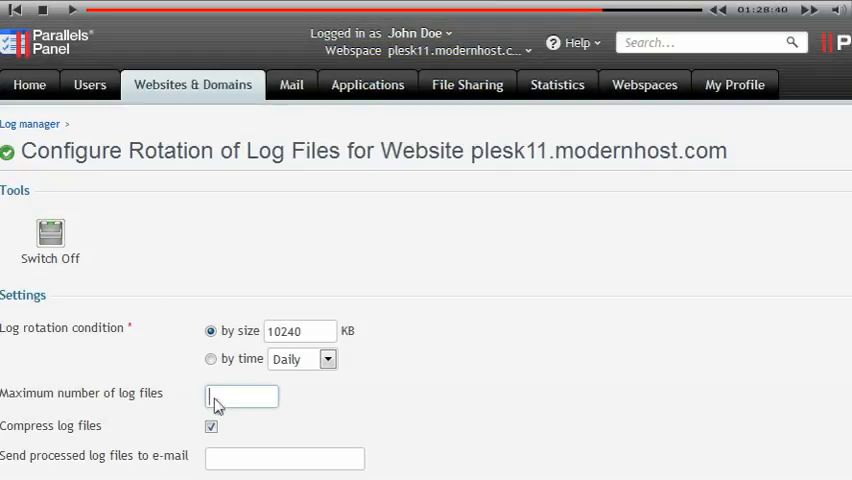
pyautogui.write('10')
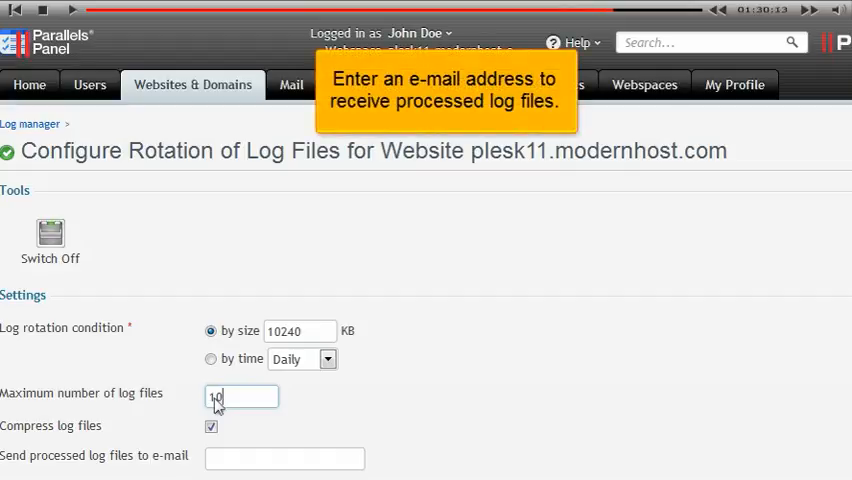
pyautogui.click(285, 459)
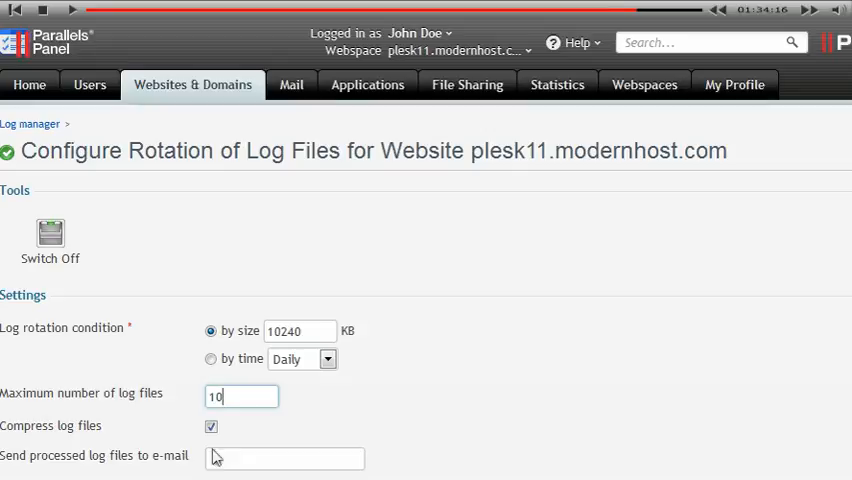
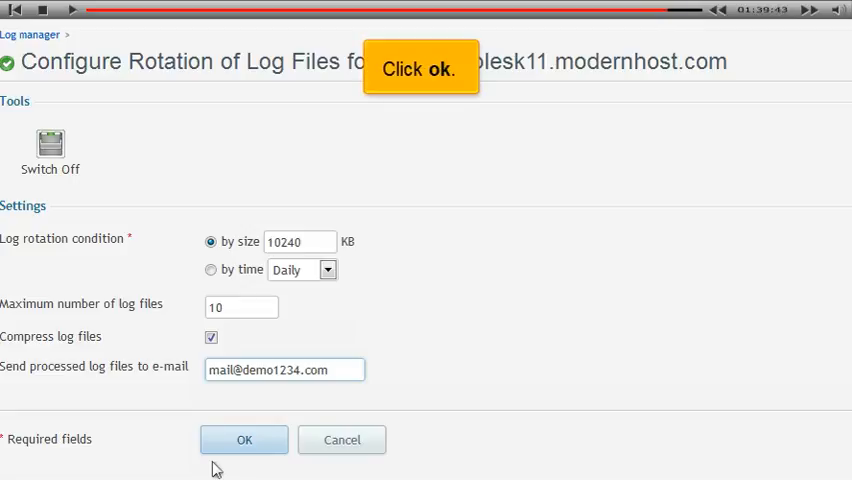
pyautogui.click(244, 440)
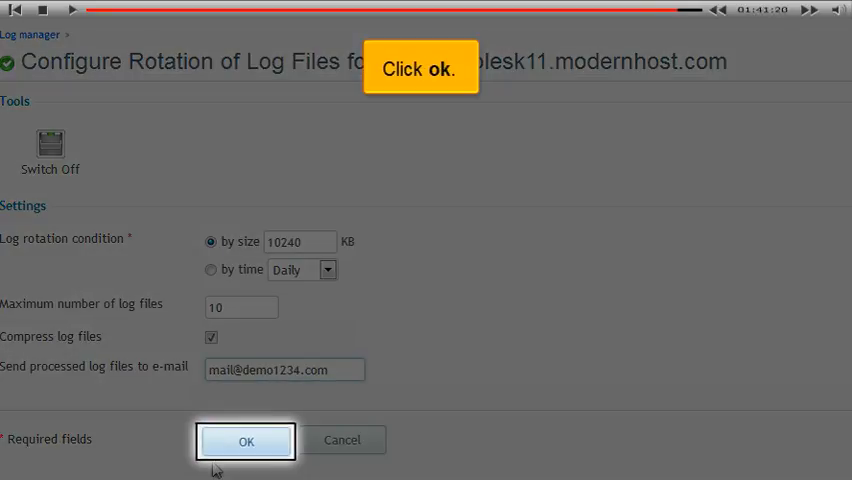
pyautogui.click(245, 441)
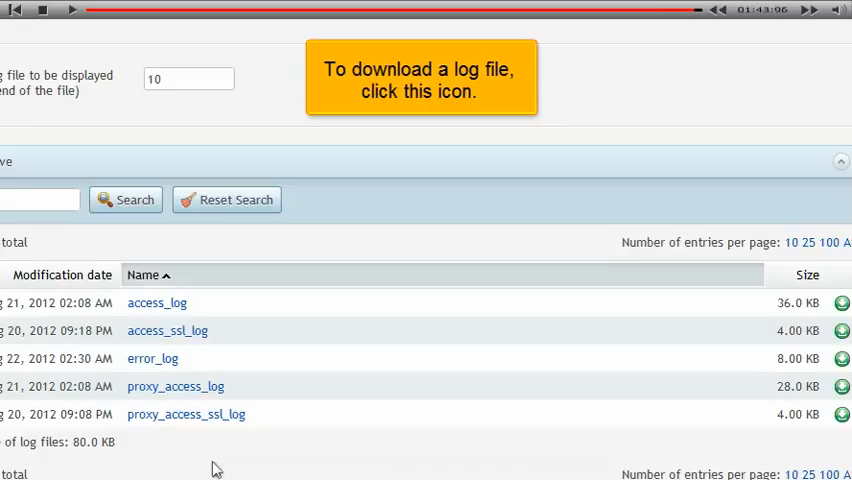